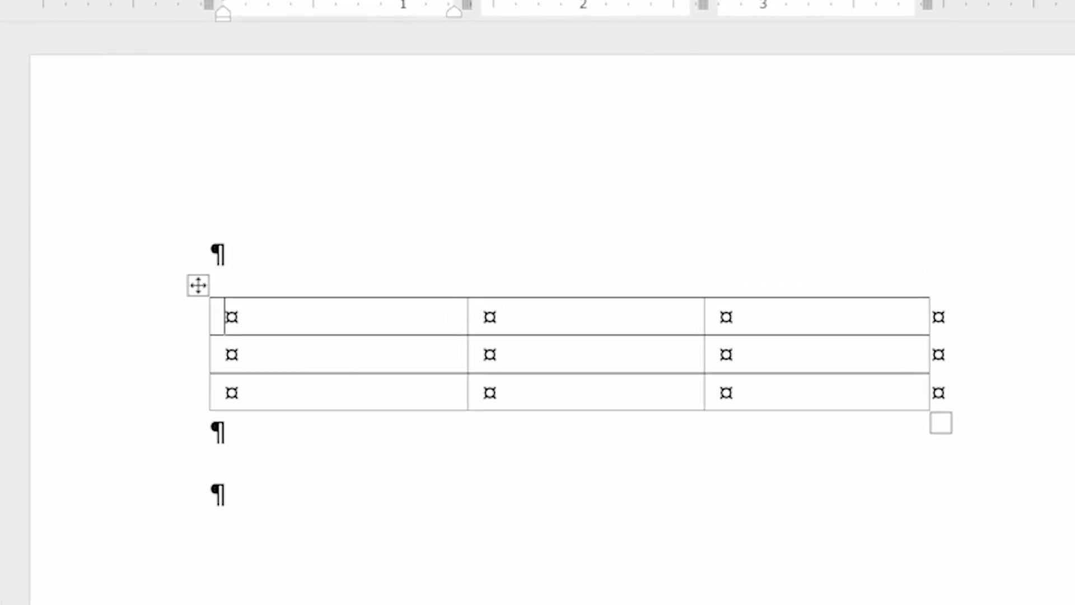
# Step: Type 'one' in the first table cell, which Word capitalizes to 'One', then select the second cell
pyautogui.write('one')
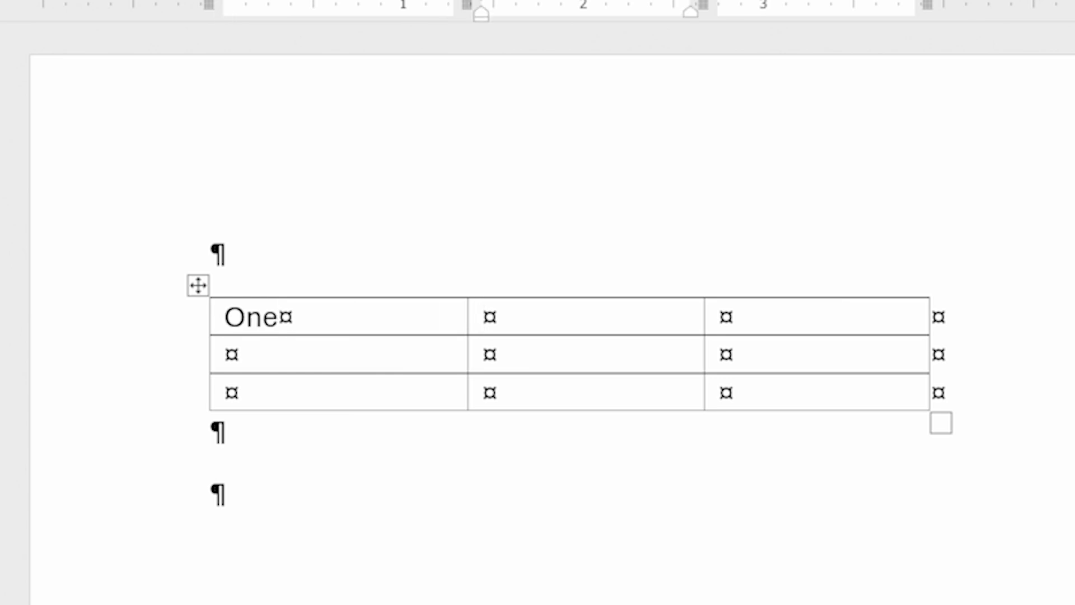
pyautogui.click(487, 316)
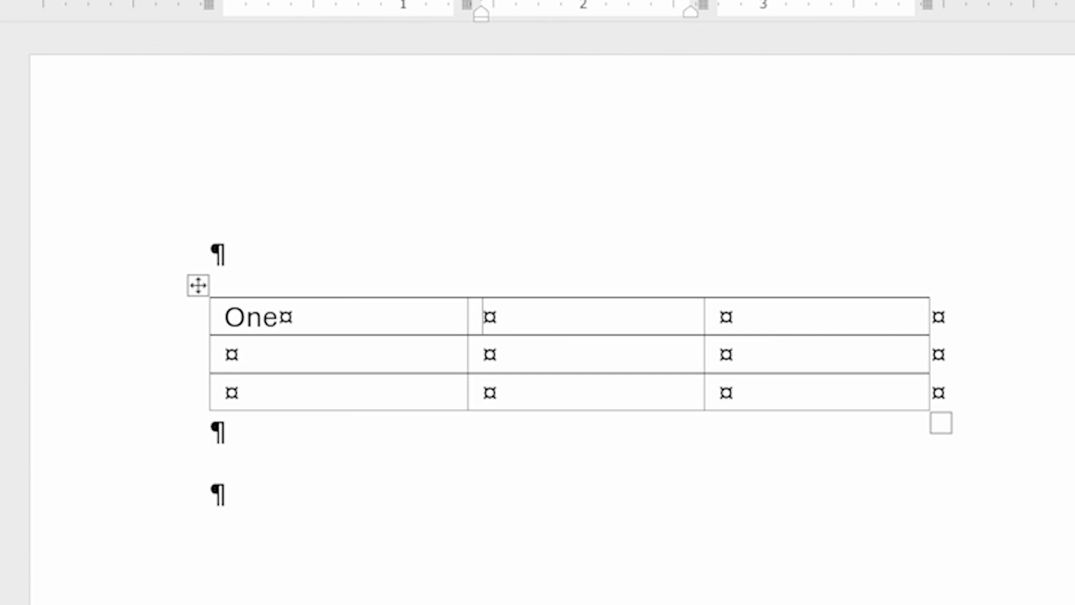
pyautogui.click(492, 316)
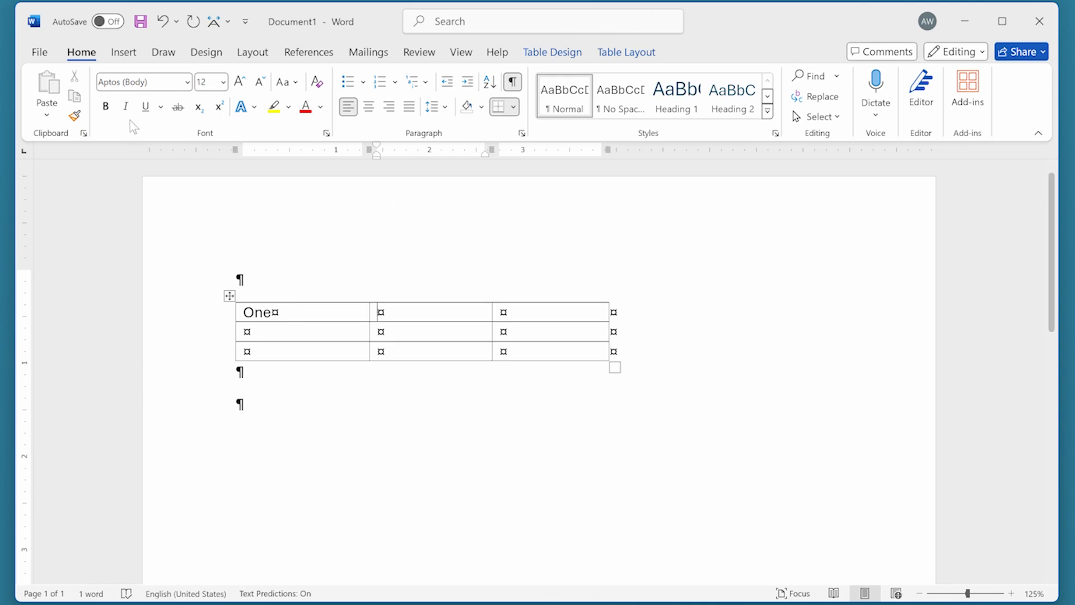
# Step: Go to File > Options and show the Proofing page of Word Options
pyautogui.click(38, 52)
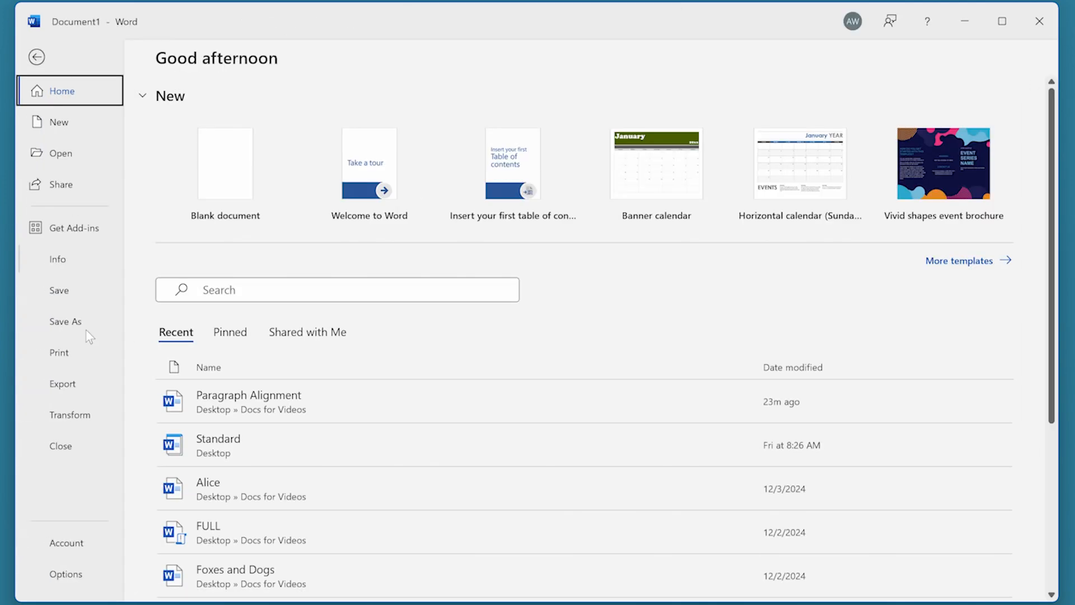
pyautogui.click(67, 573)
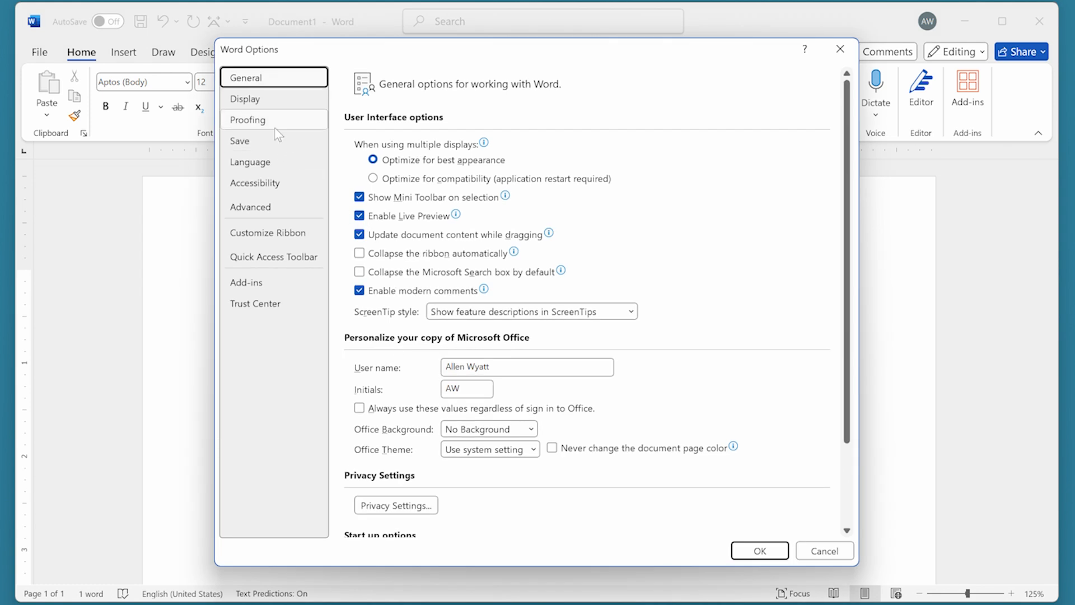
pyautogui.click(248, 120)
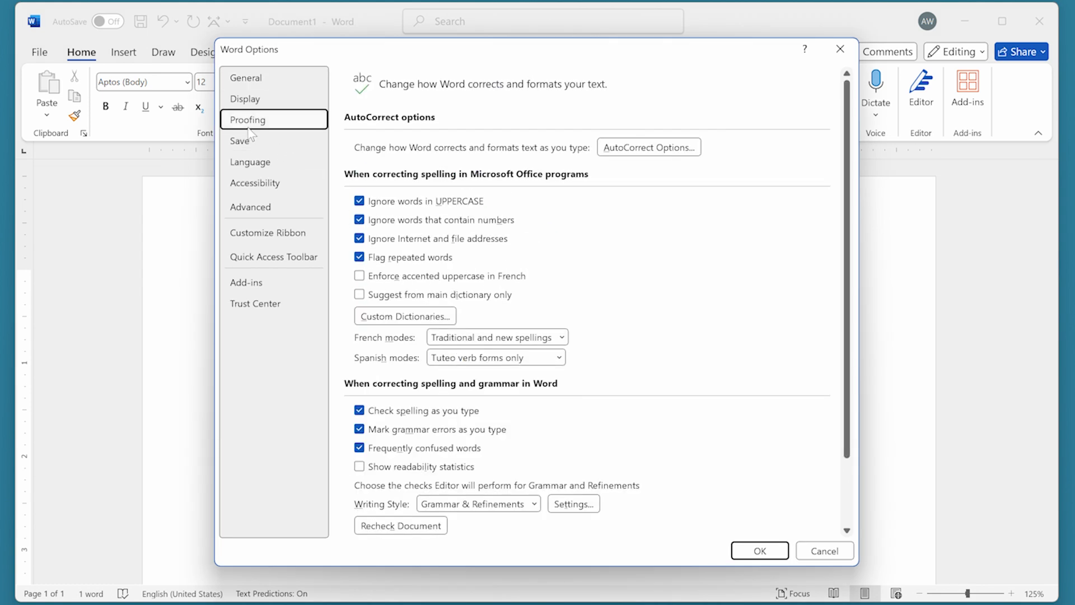
pyautogui.moveTo(626, 171)
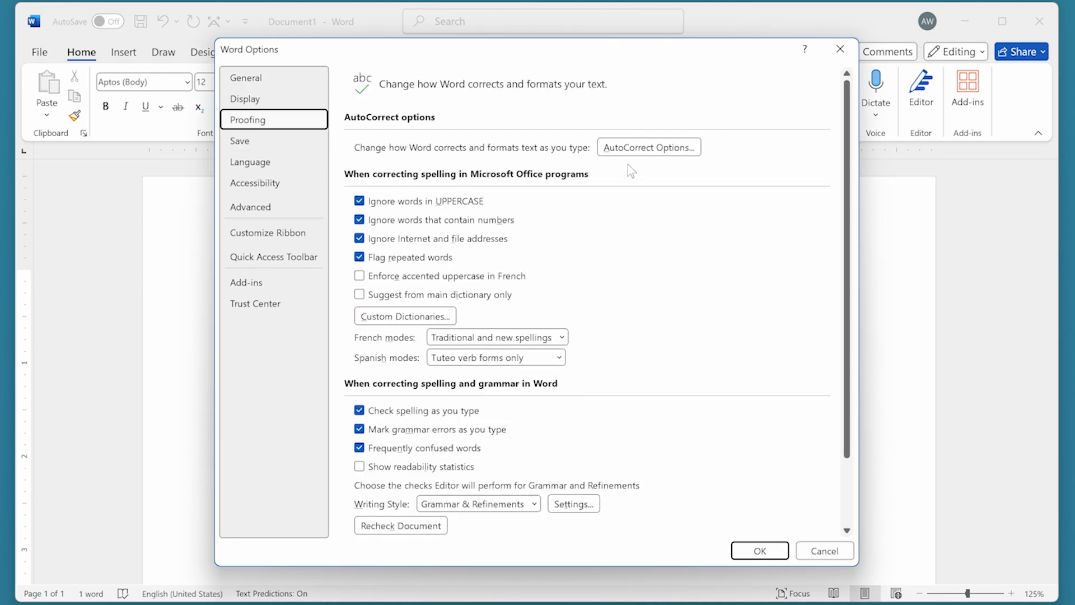
# Step: Turn off 'Capitalize first letter of table cells' in AutoCorrect Options and confirm
pyautogui.click(649, 147)
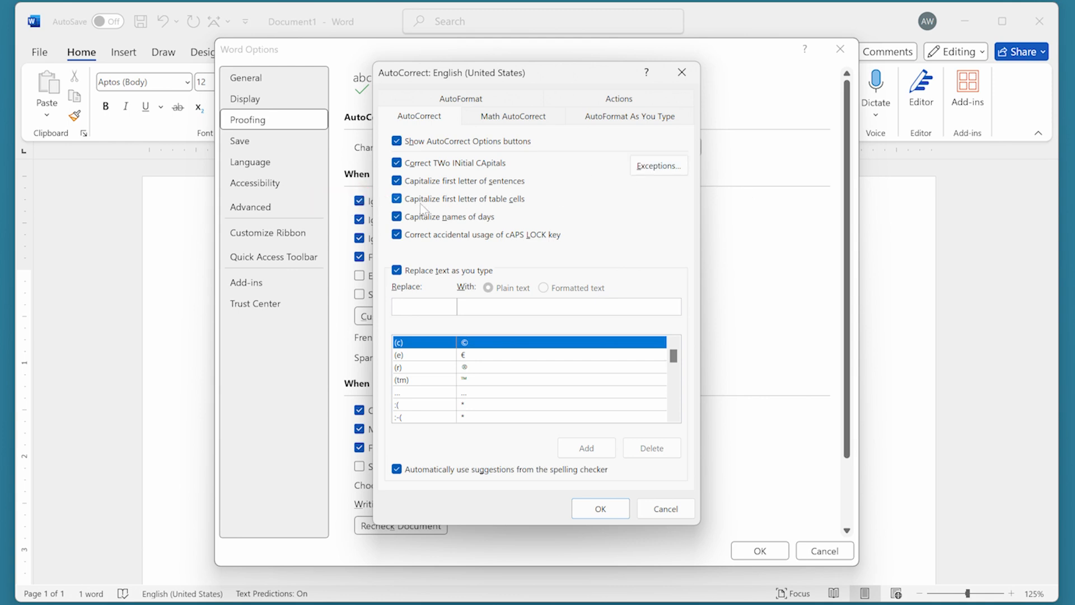
pyautogui.click(397, 199)
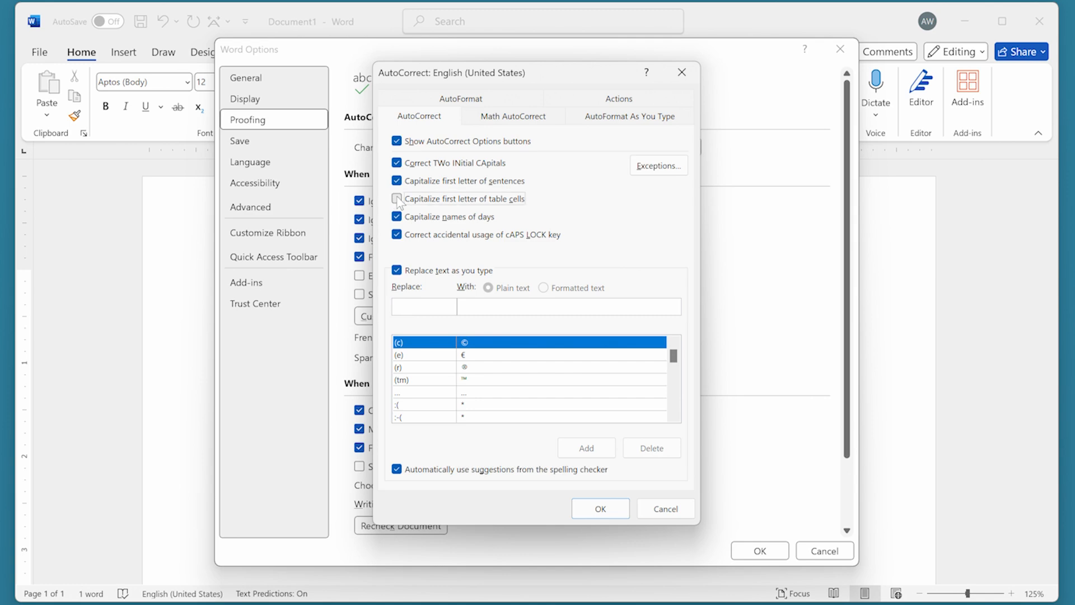
pyautogui.click(397, 199)
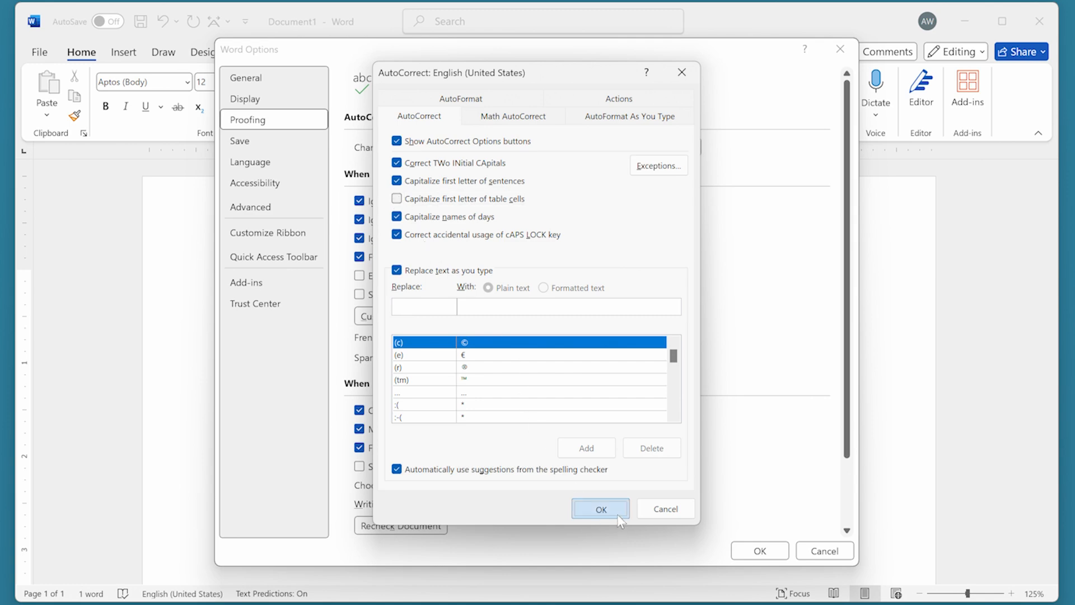
pyautogui.click(600, 509)
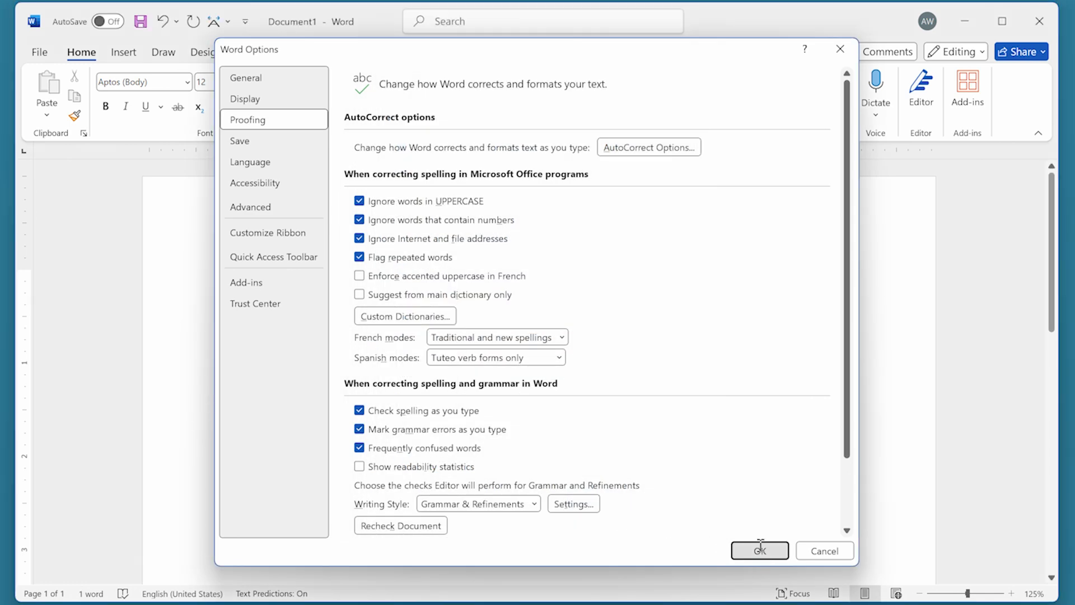
# Step: Close Word Options and type lowercase 'two' in the second table cell
pyautogui.click(760, 550)
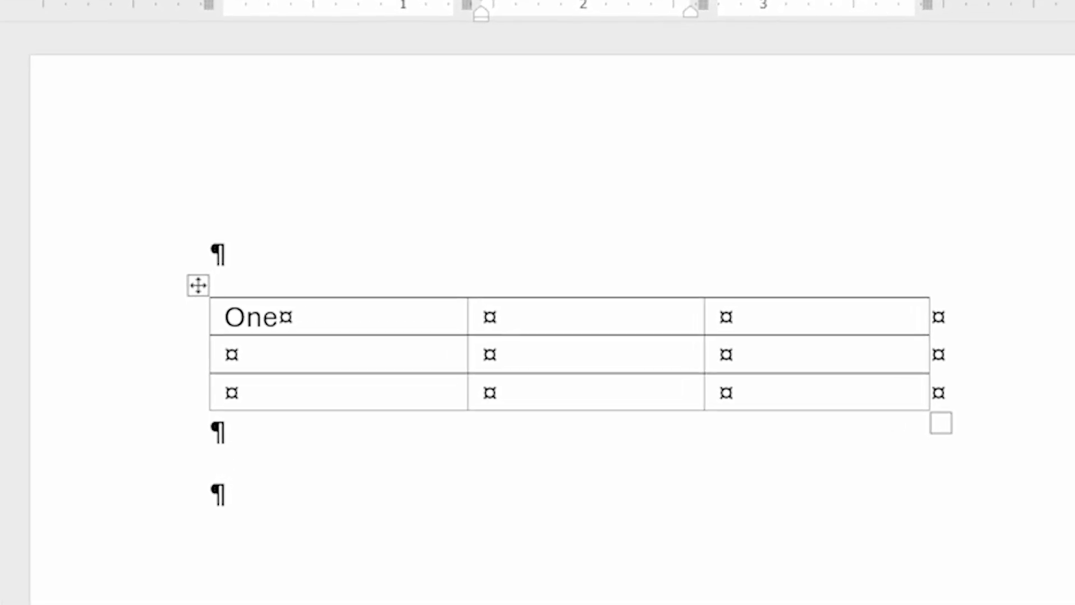
pyautogui.write('two')
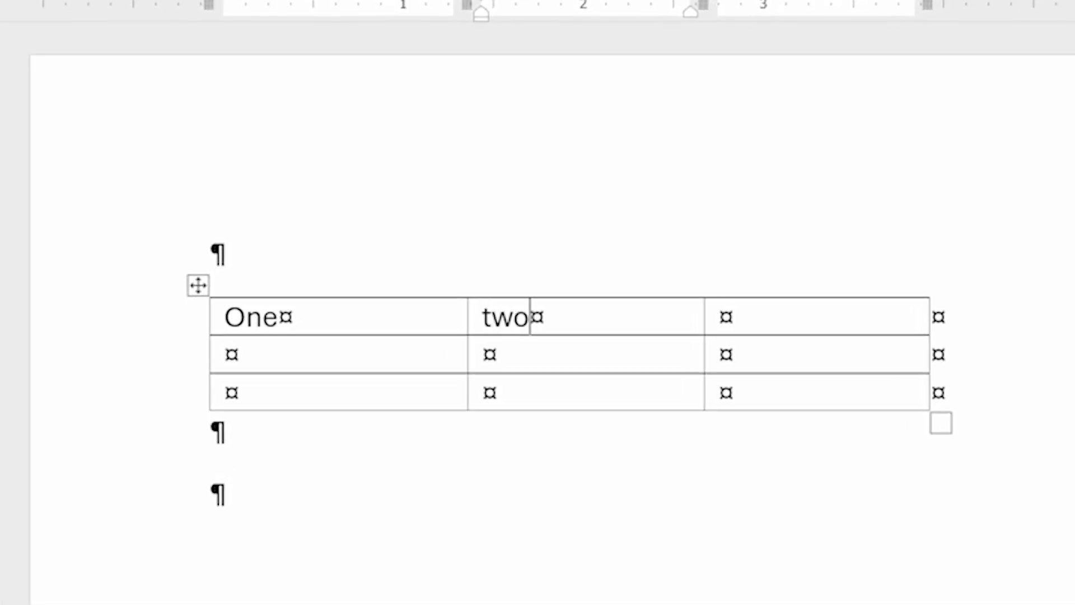